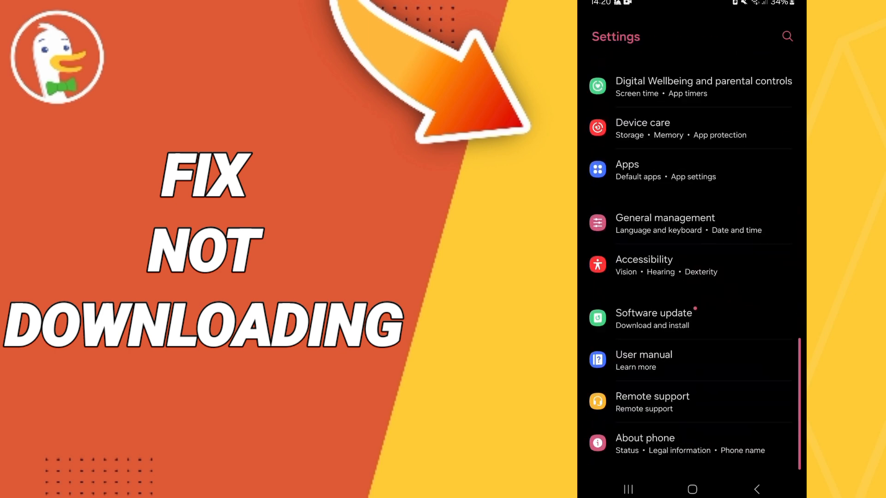
Search the installed apps for 'duc' and open DuckDuckGo's App info page
click(627, 170)
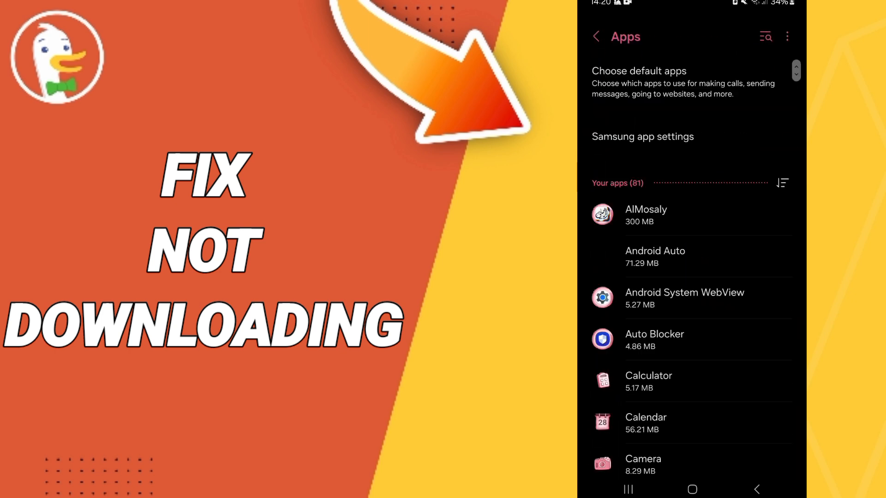
text(d)
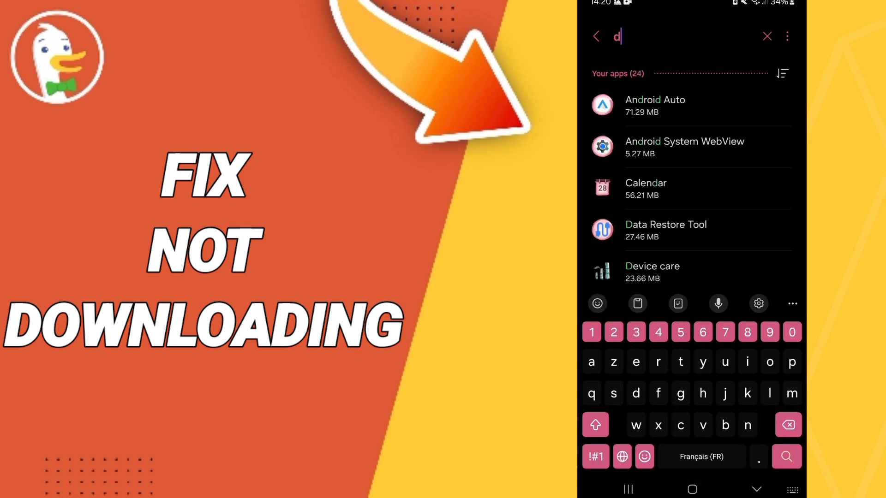
text(uc)
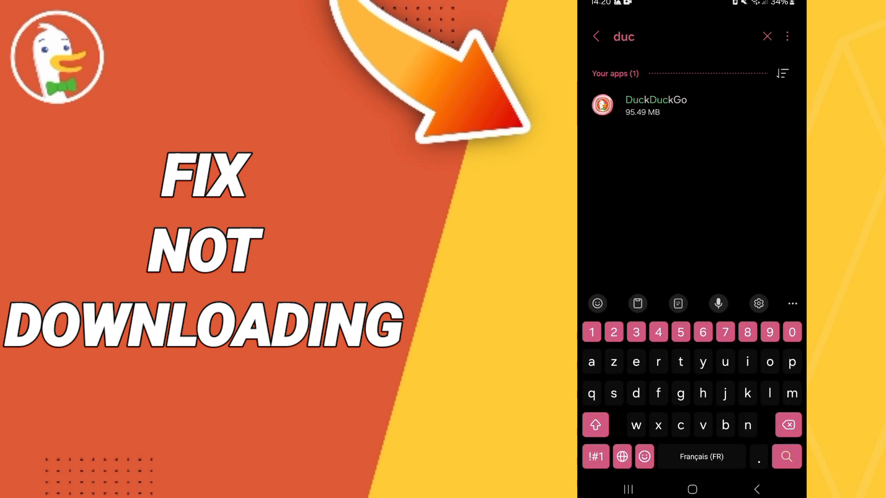
click(655, 105)
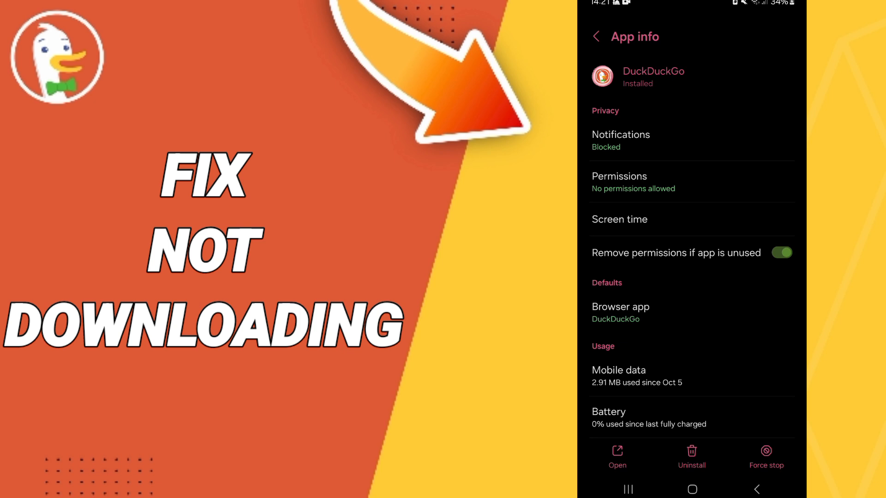
Force-stop DuckDuckGo, then open its Storage page and request Clear data
scroll(down, 3)
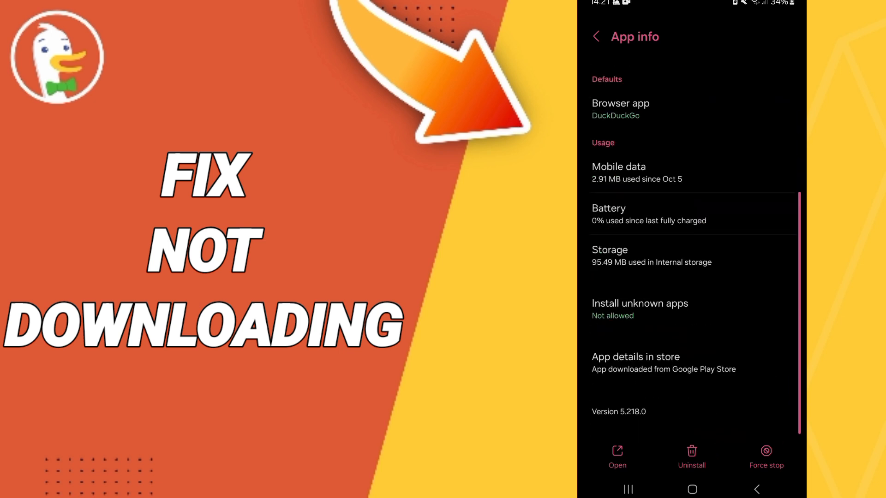
click(765, 456)
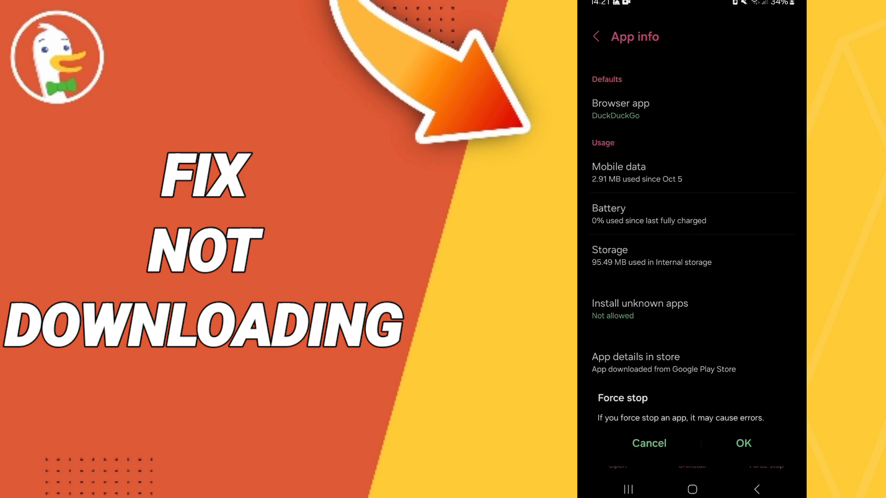
click(649, 443)
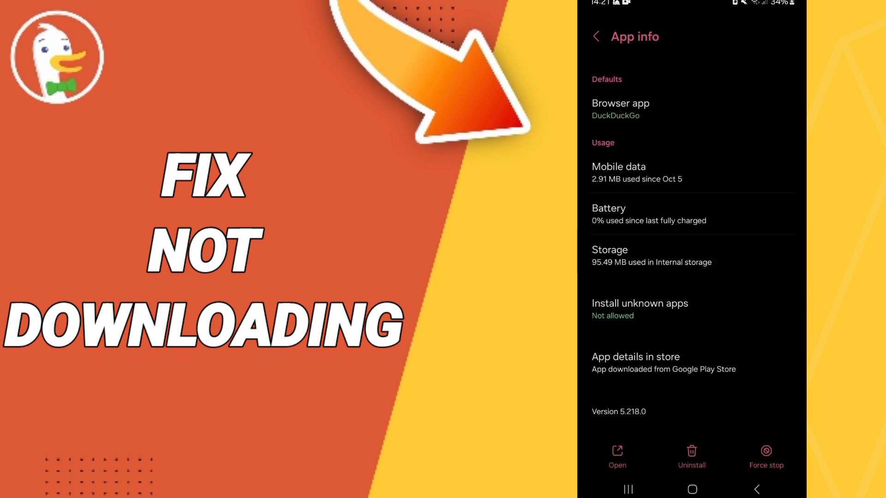
click(609, 255)
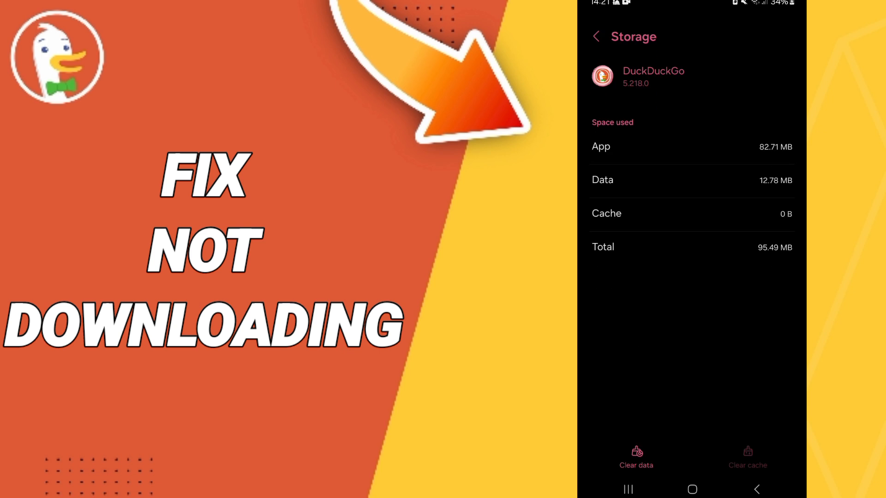
click(636, 458)
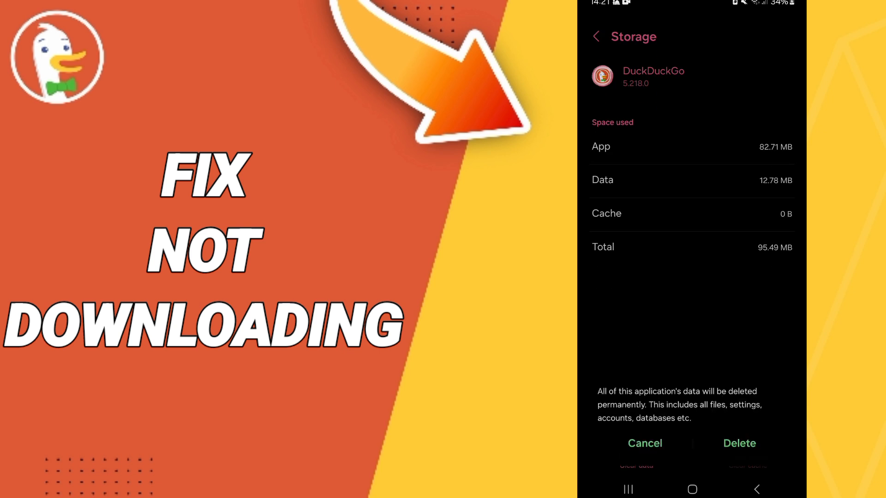